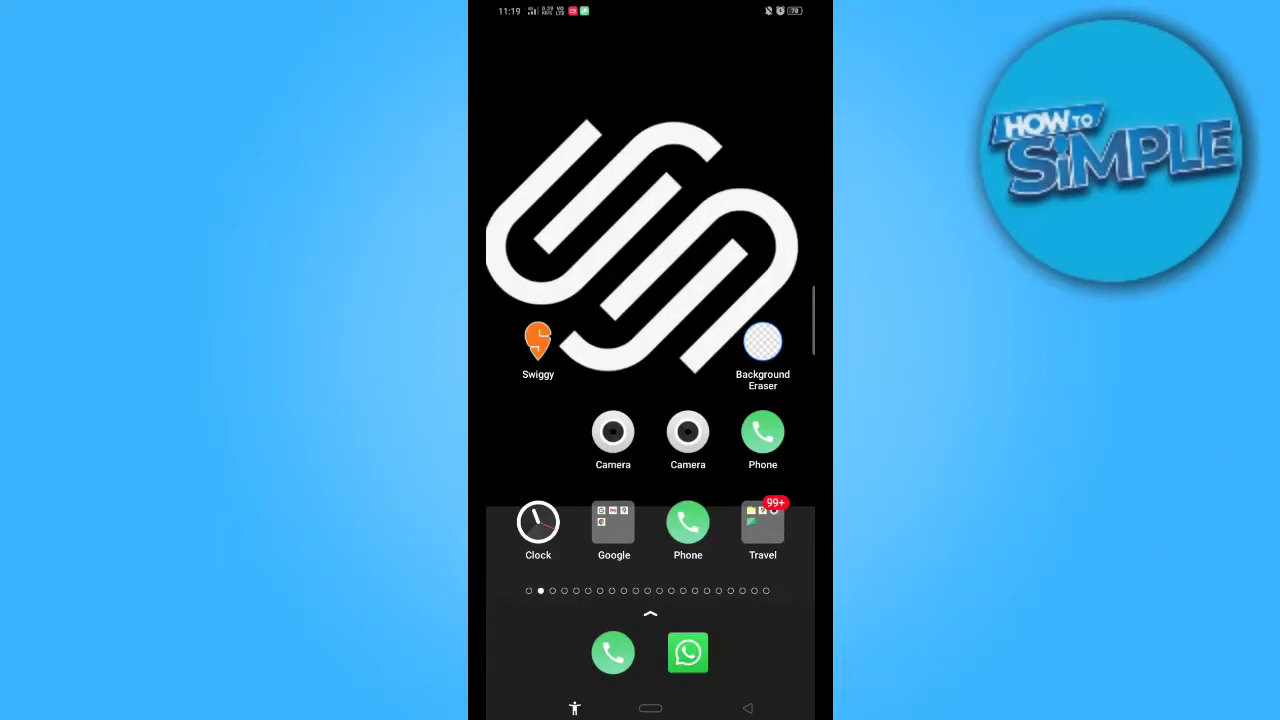
# Step: Launch Chrome from the Google folder and reach Facebook's bookmarks menu
pyautogui.click(612, 524)
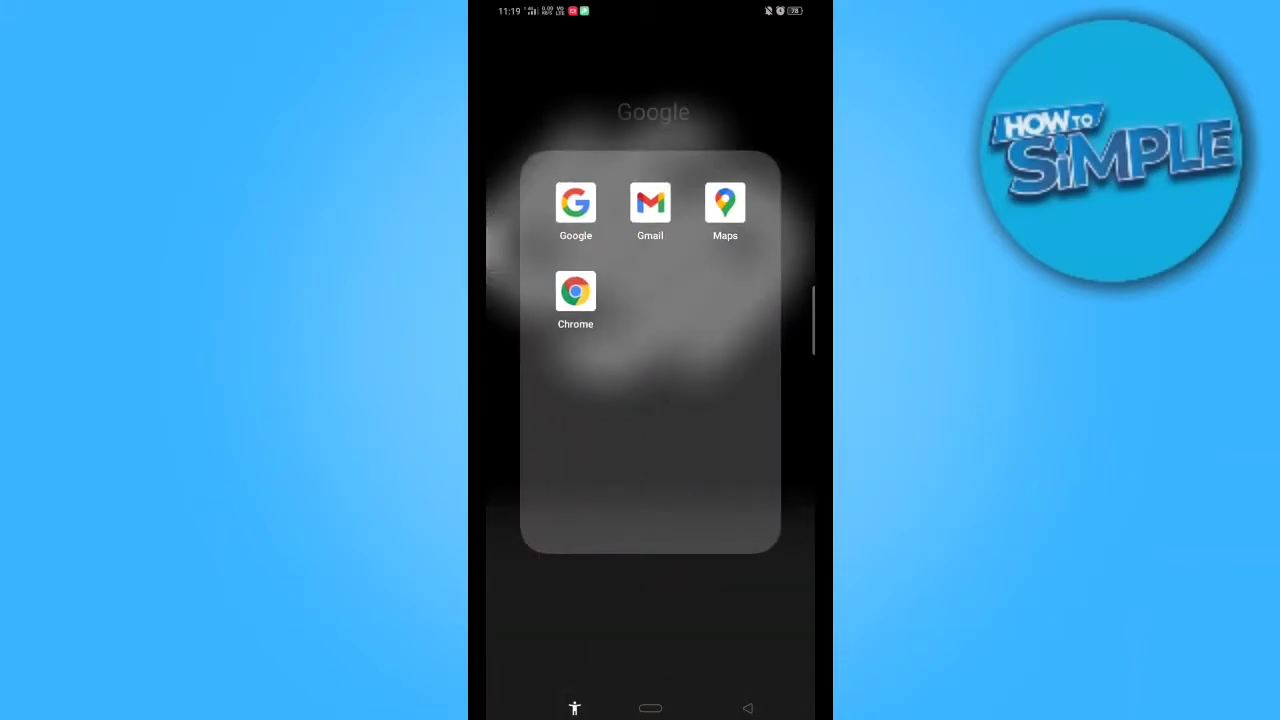
pyautogui.click(576, 292)
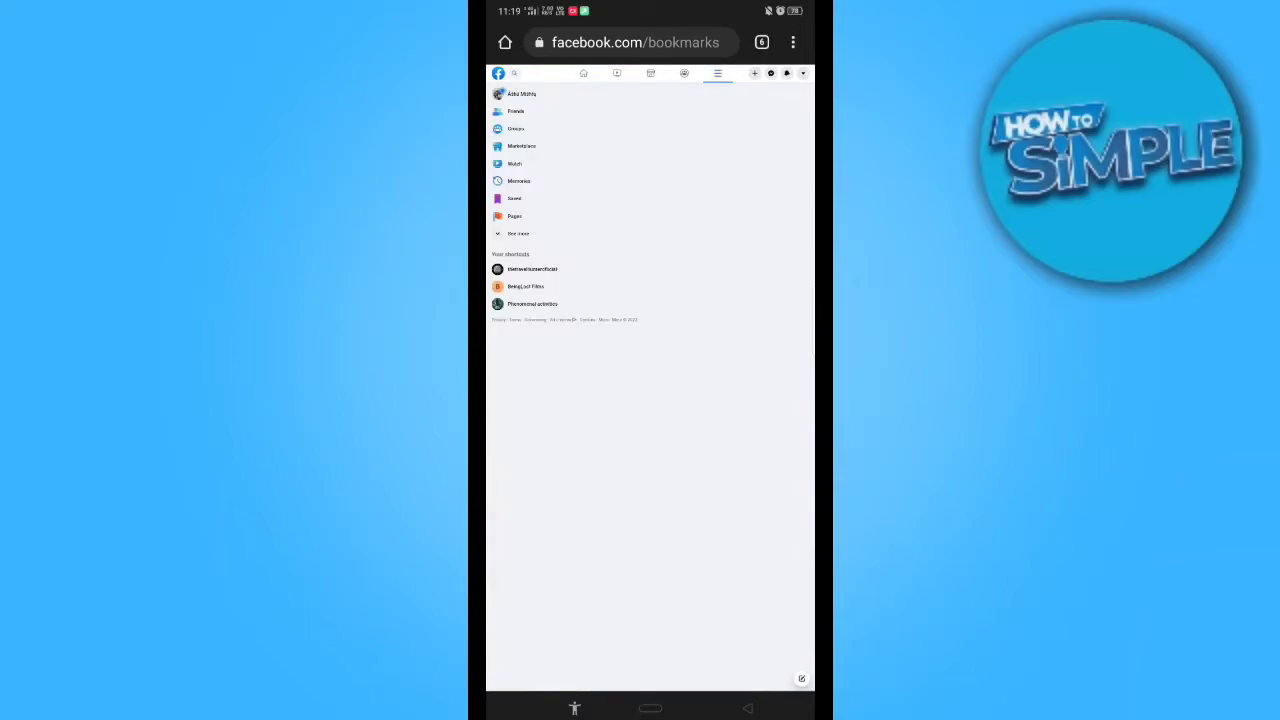
# Step: Enter the travel page's Manage Page dashboard and scroll to its About section
pyautogui.click(532, 268)
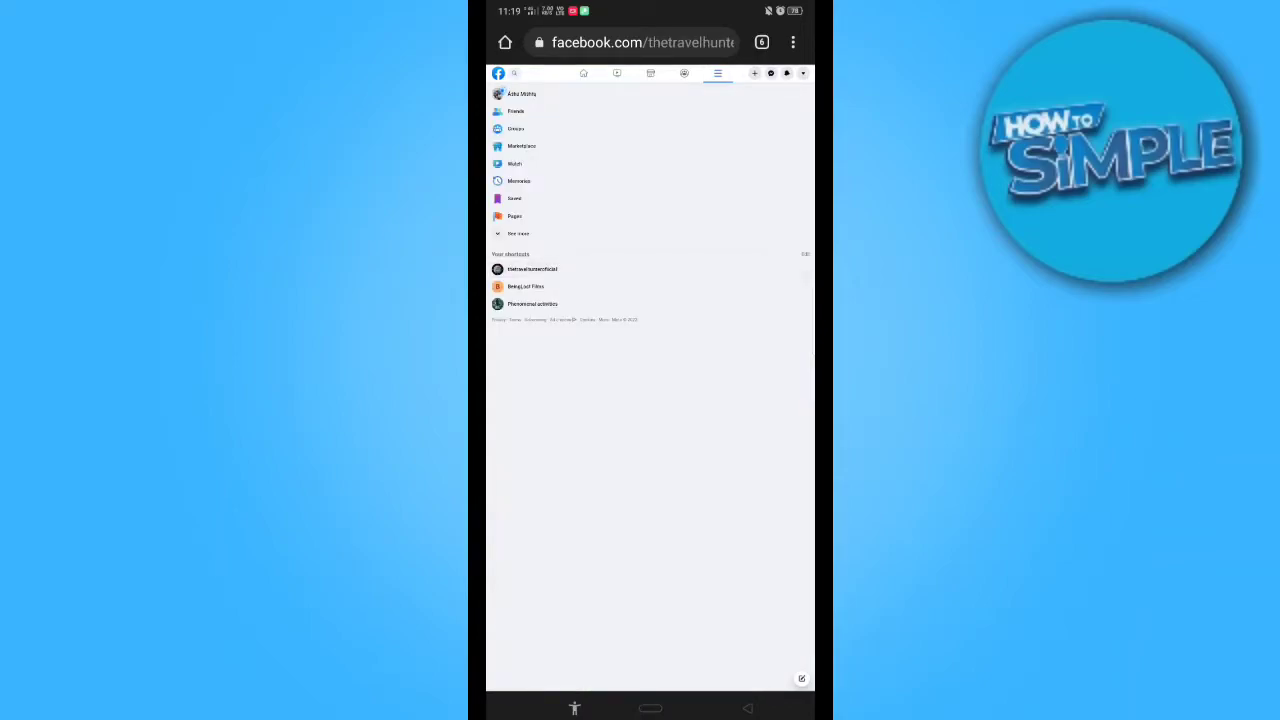
pyautogui.click(532, 268)
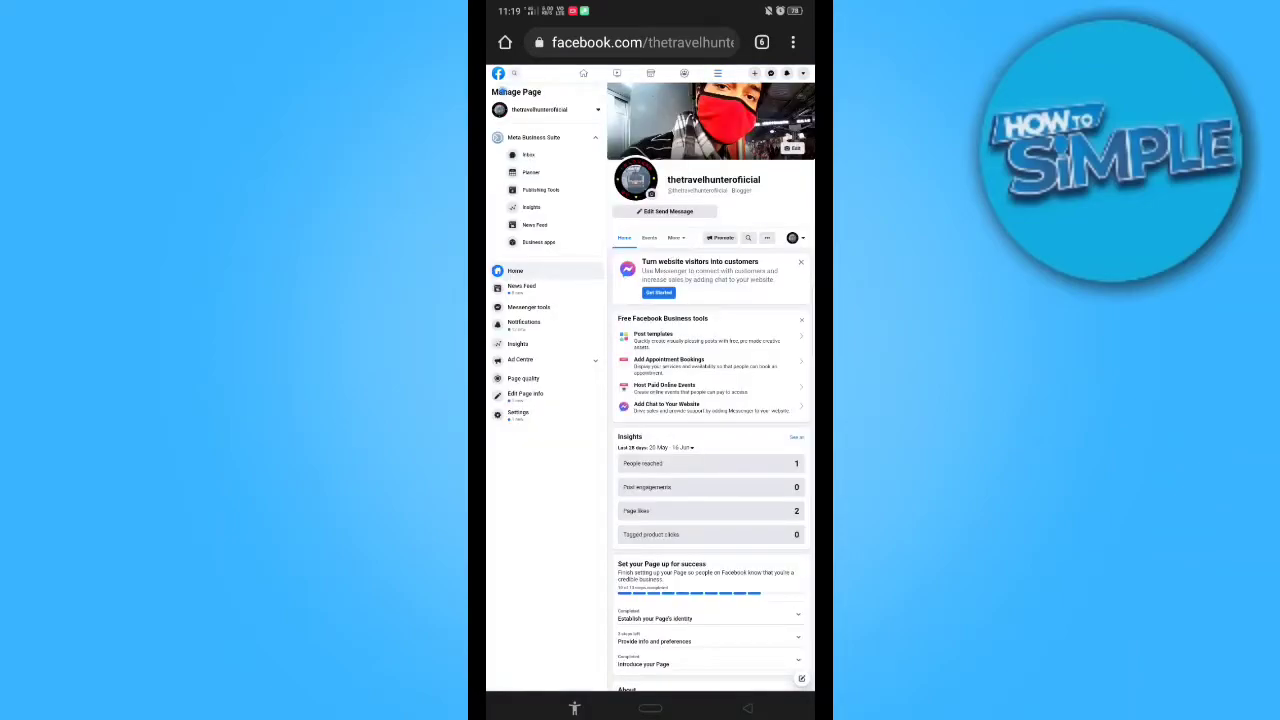
pyautogui.scroll(-3)
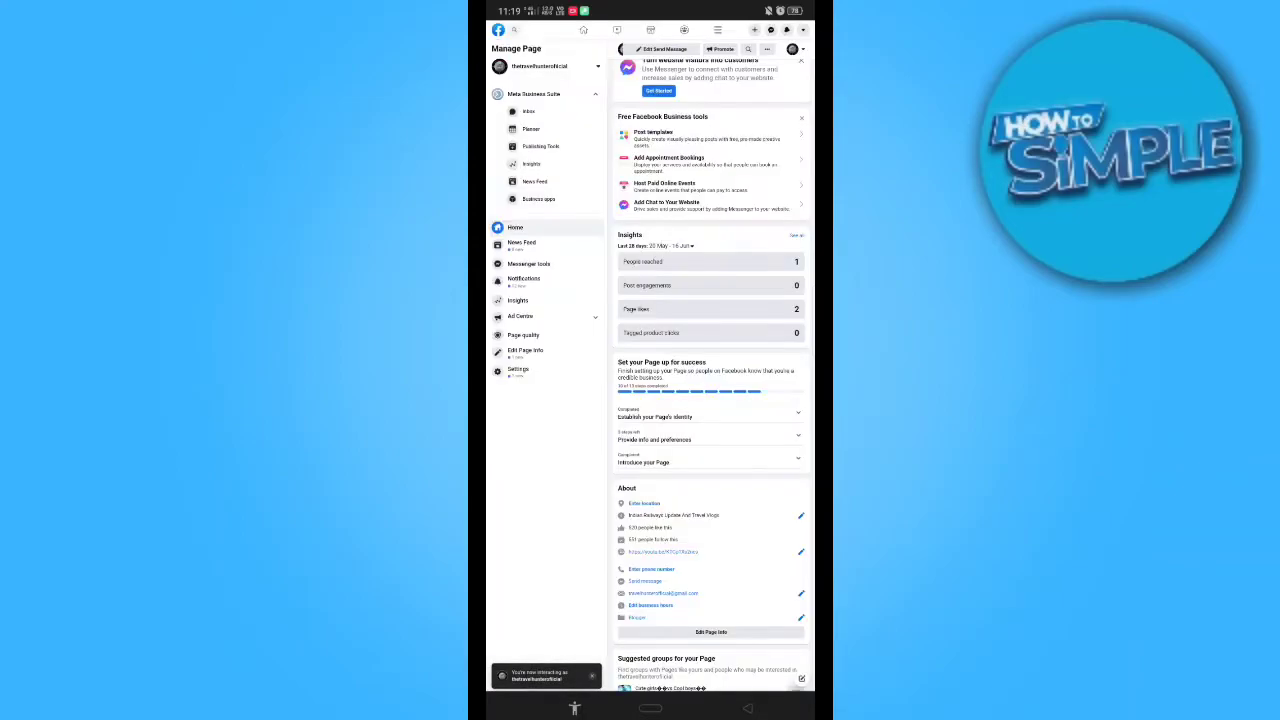
# Step: In Edit Page Info, choose TikTok as the Other Accounts platform, username left empty
pyautogui.click(524, 352)
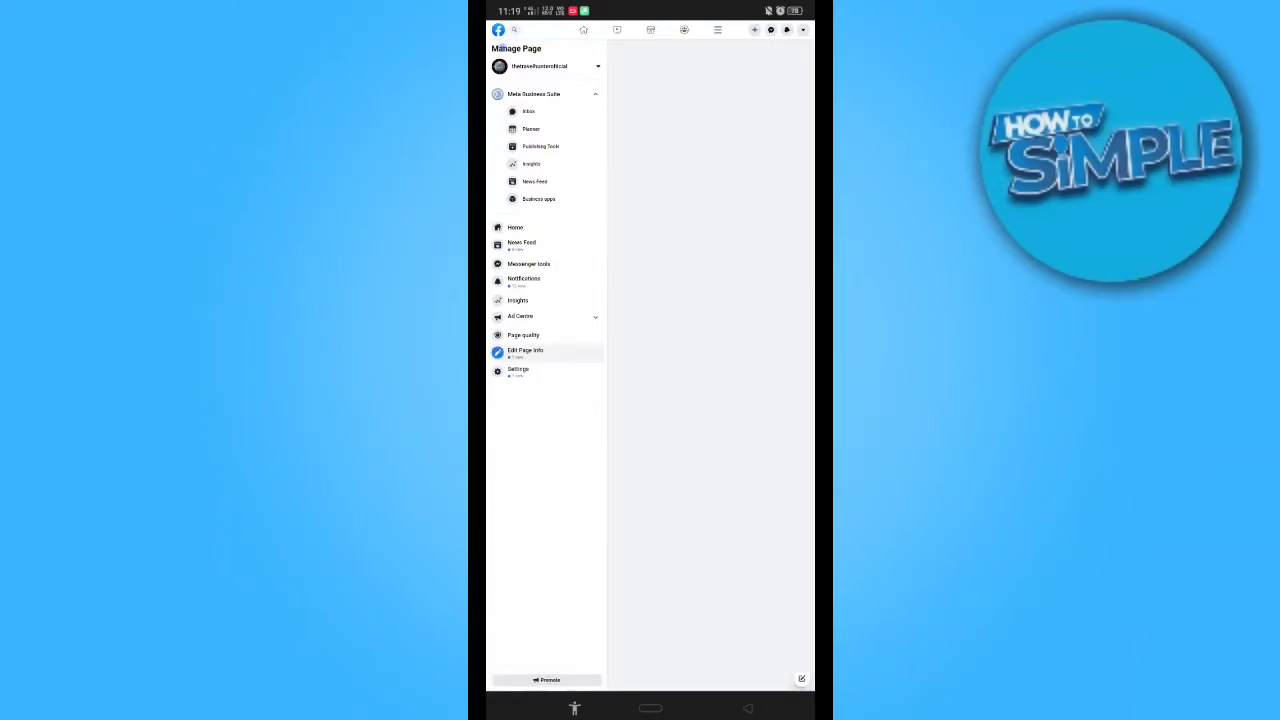
pyautogui.click(524, 352)
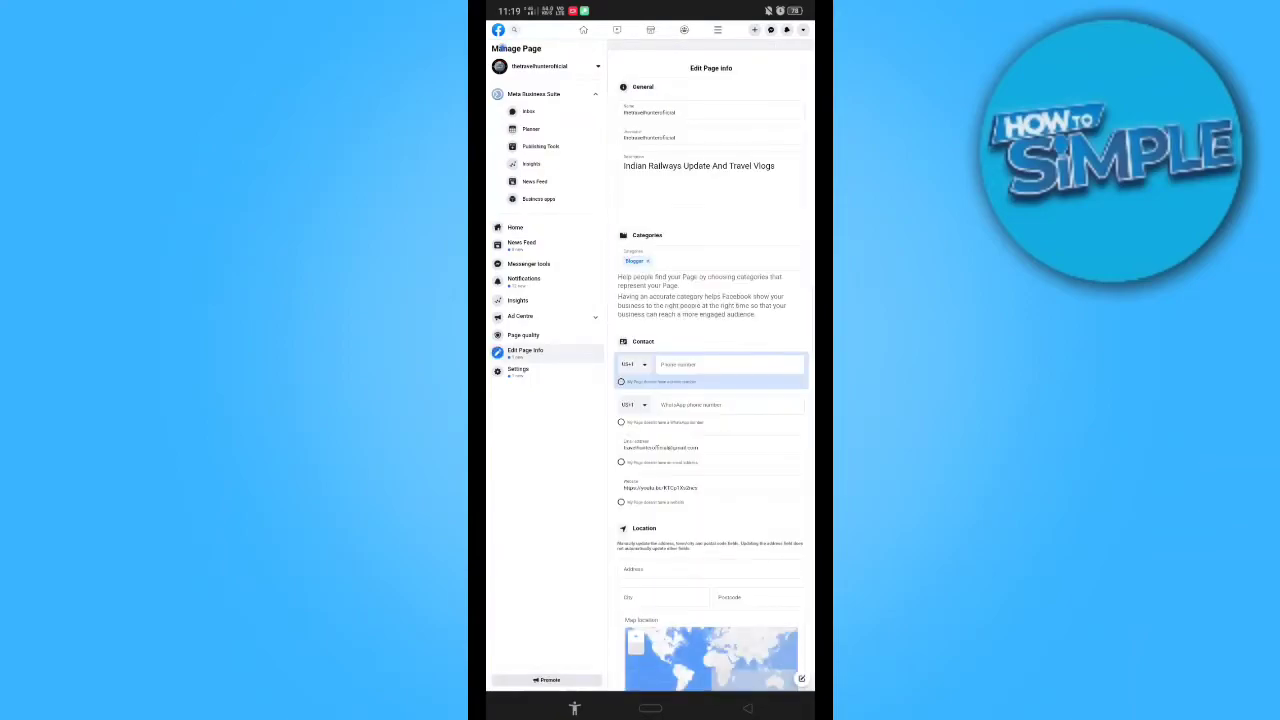
pyautogui.scroll(-3)
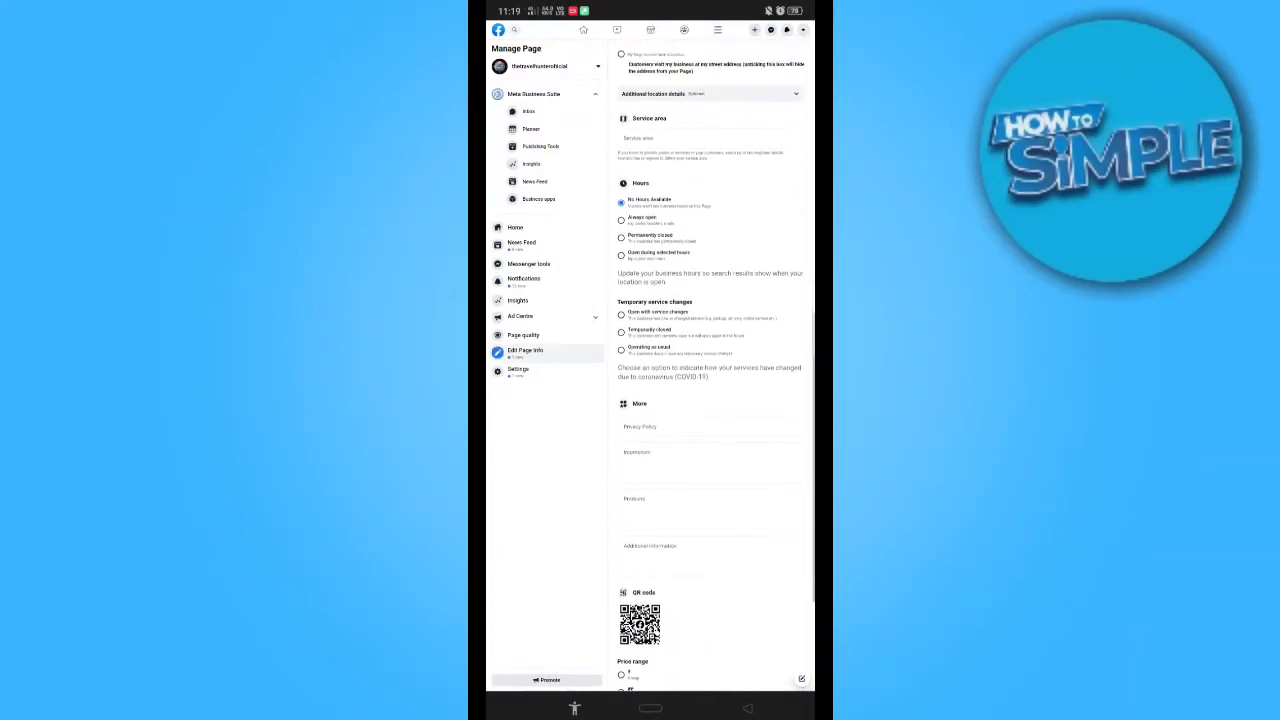
pyautogui.scroll(-3)
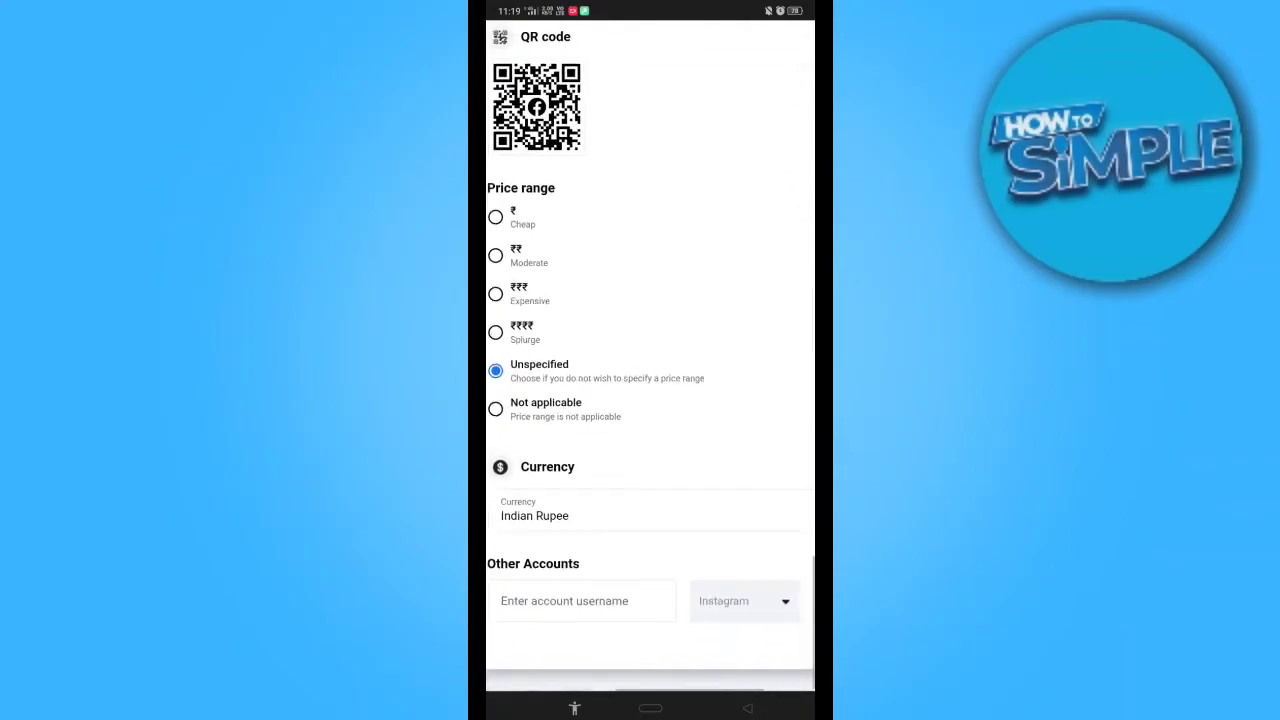
pyautogui.click(744, 600)
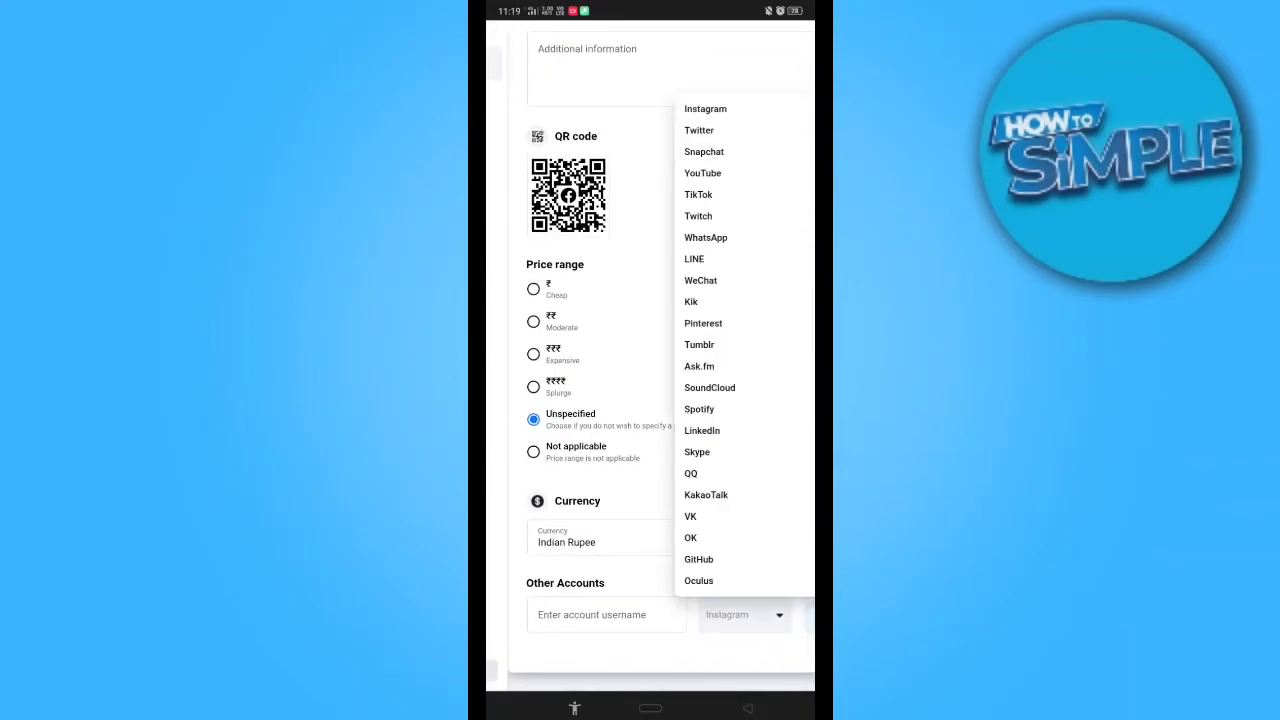
pyautogui.click(698, 194)
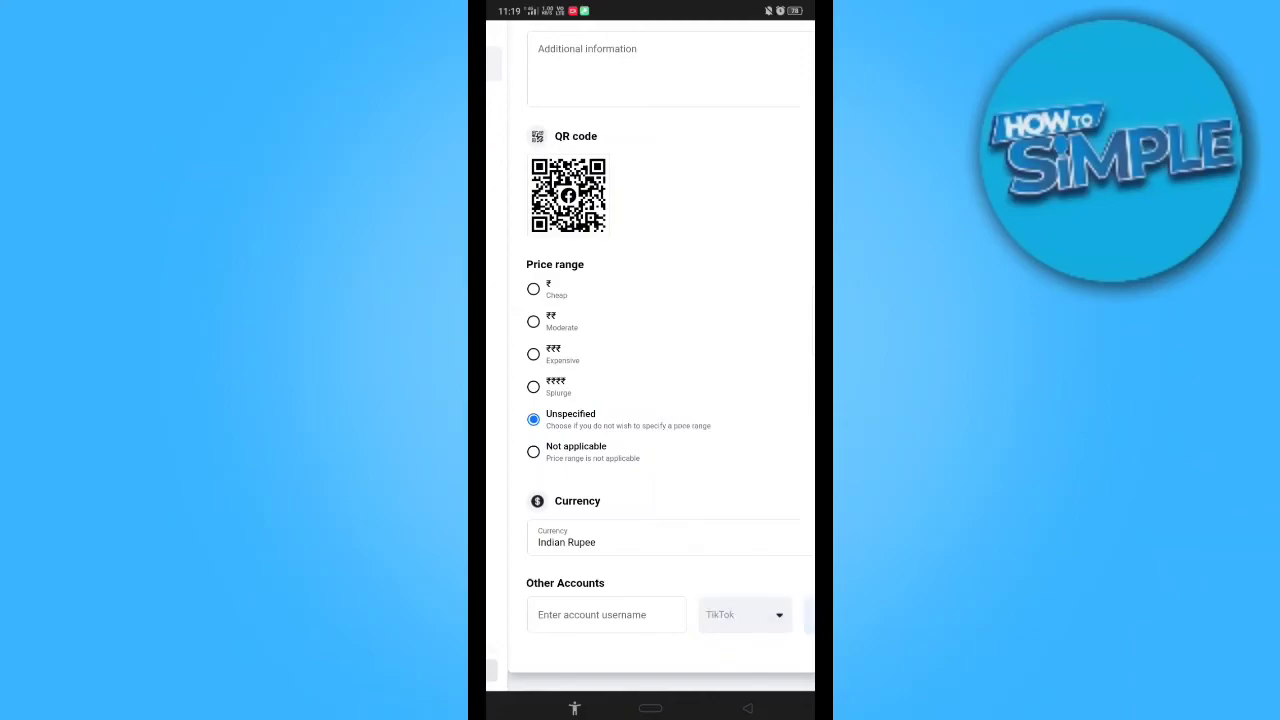